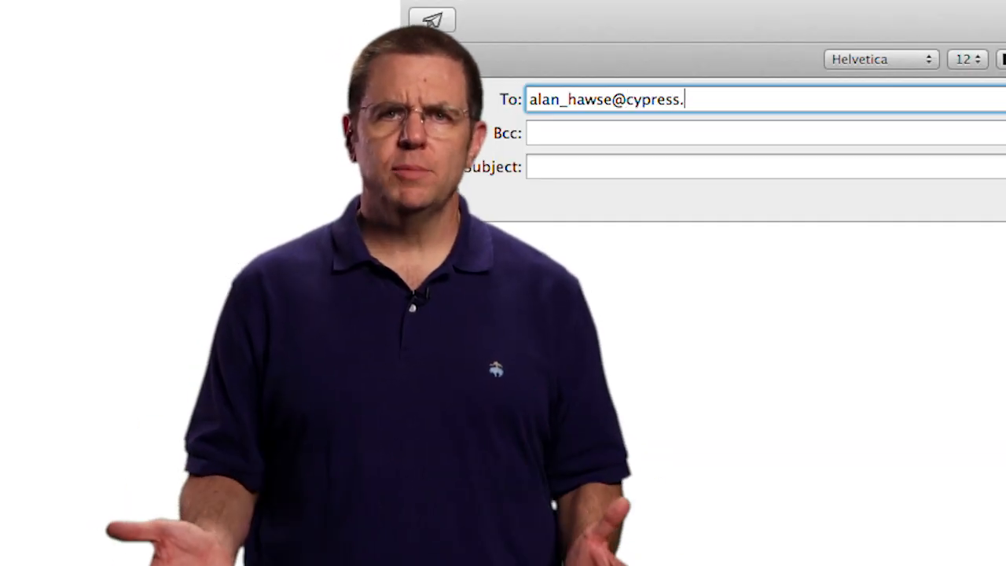
text(PS)
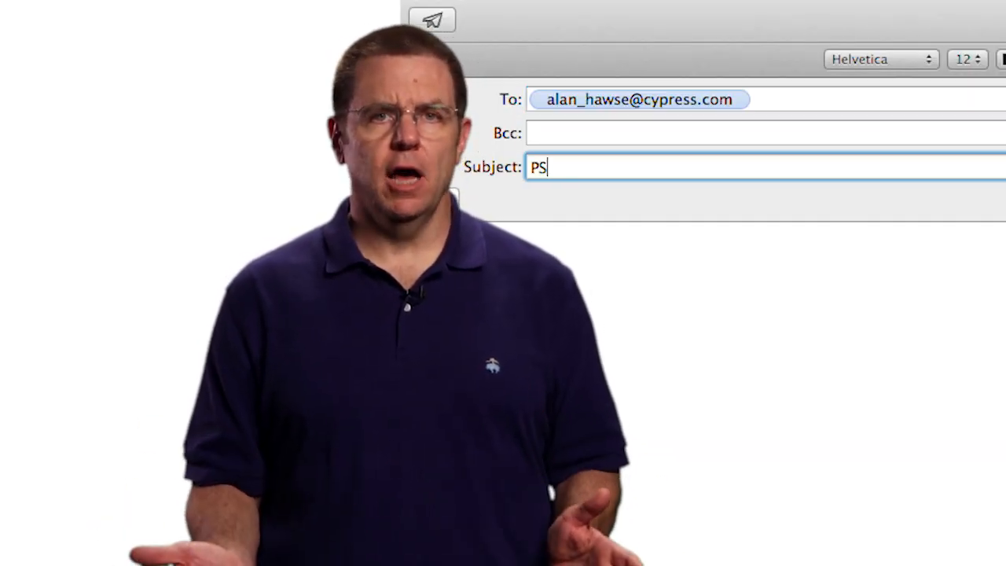
text(oC question)
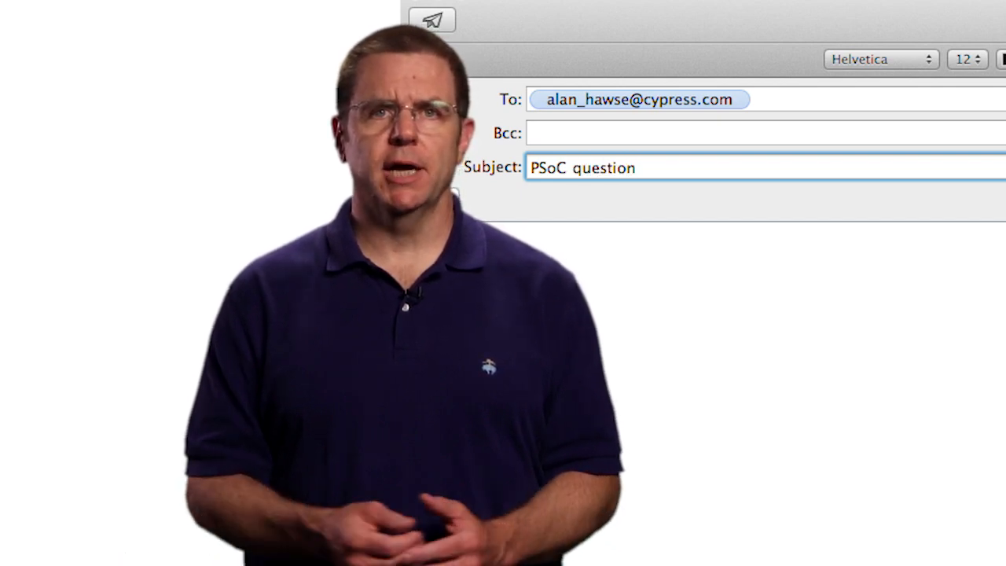